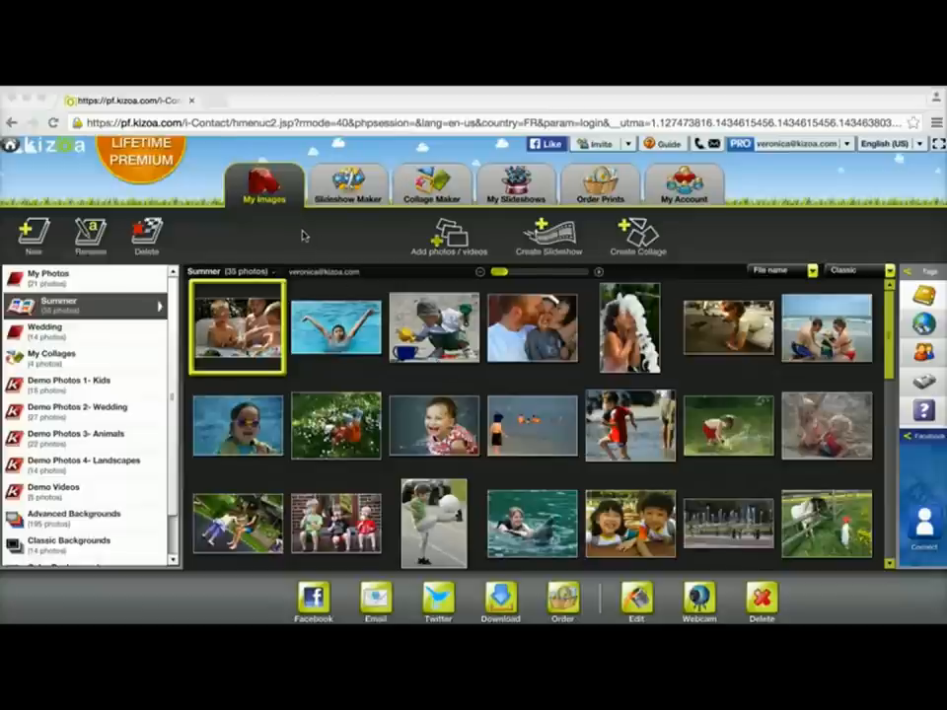
mouse_move(269, 223)
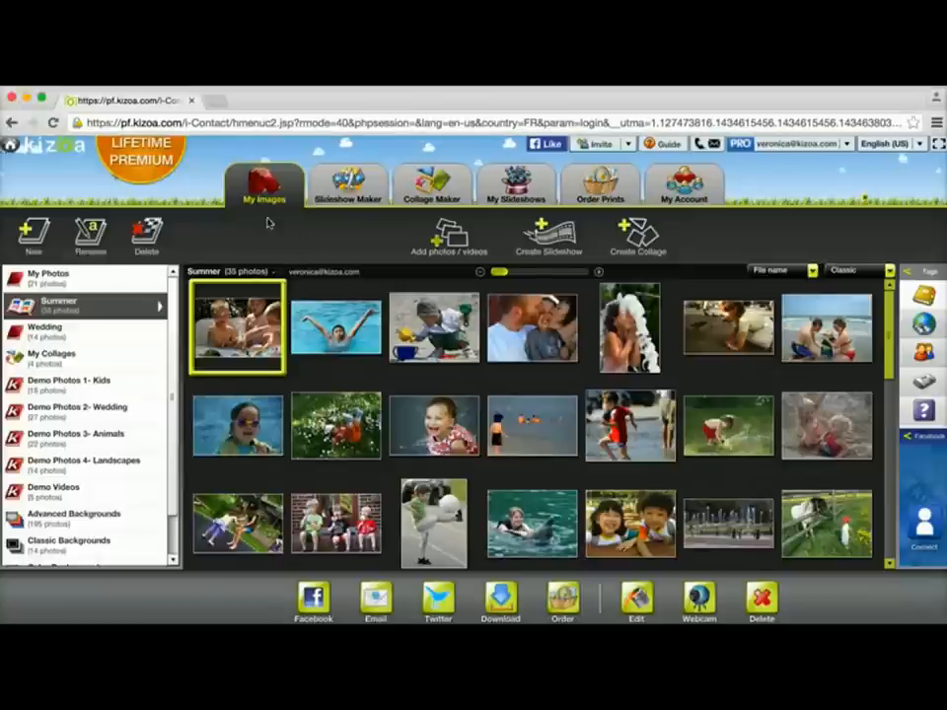
mouse_move(341, 237)
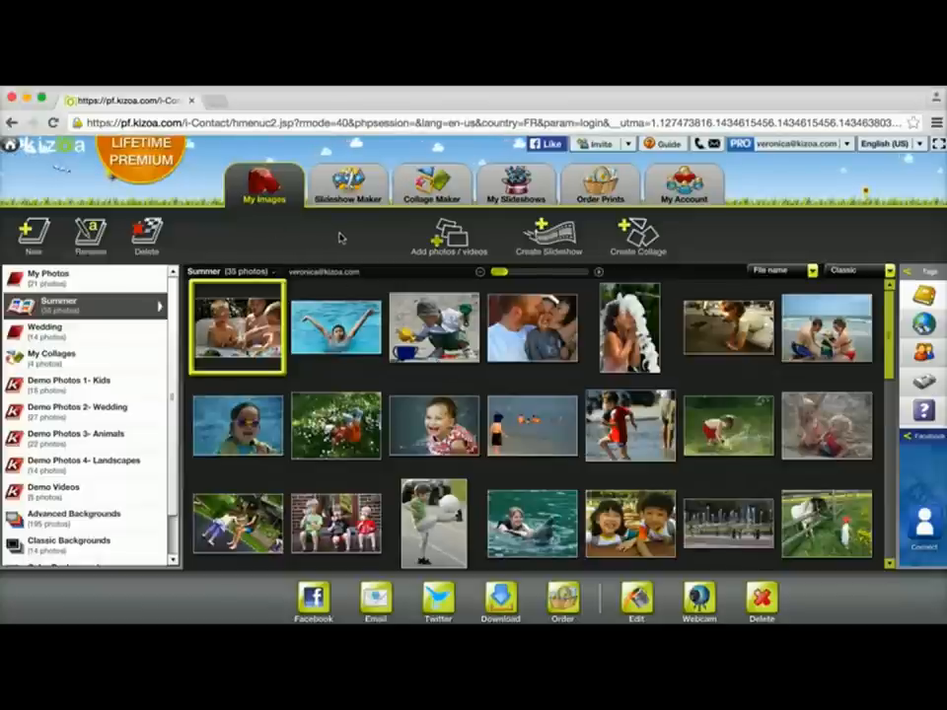
- Start a new slideshow from a template and preview the Color Power template
click(348, 186)
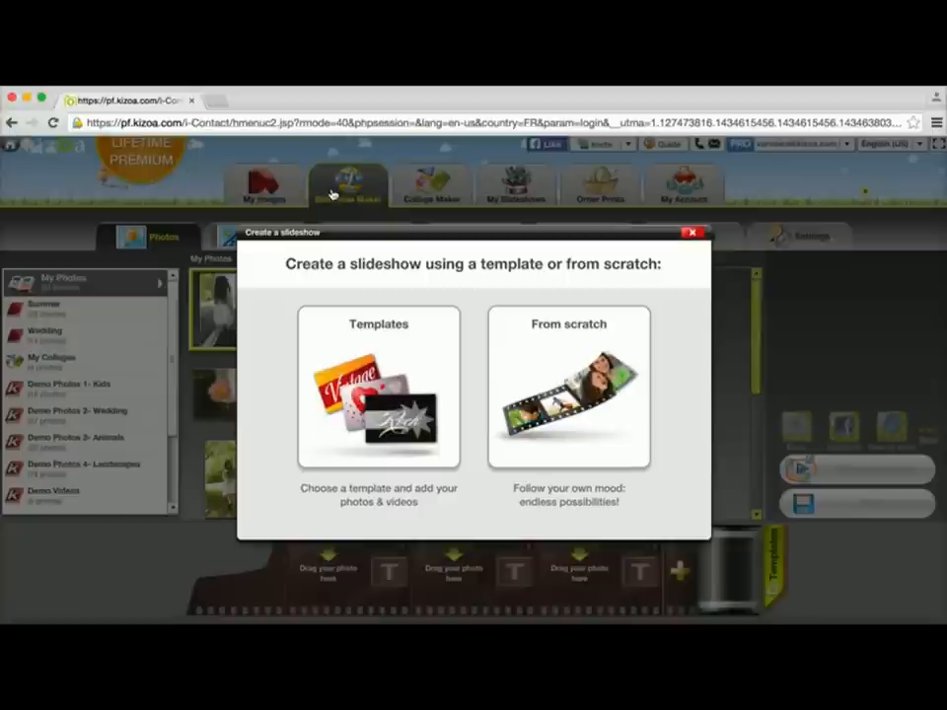
click(379, 390)
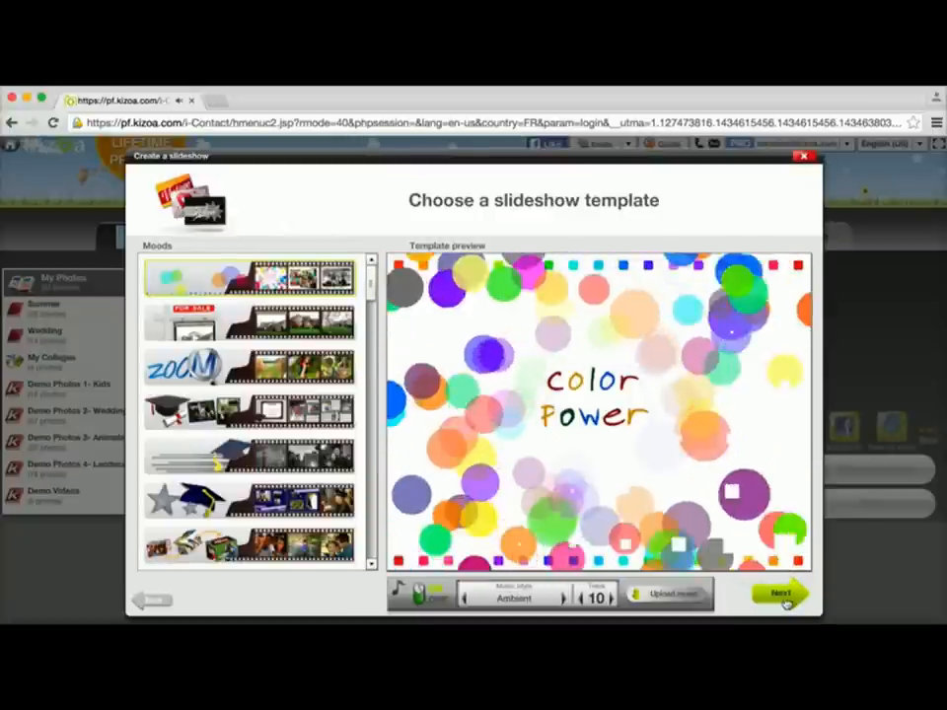
- Accept Color Power and build the slideshow from the Summer album photos
click(780, 592)
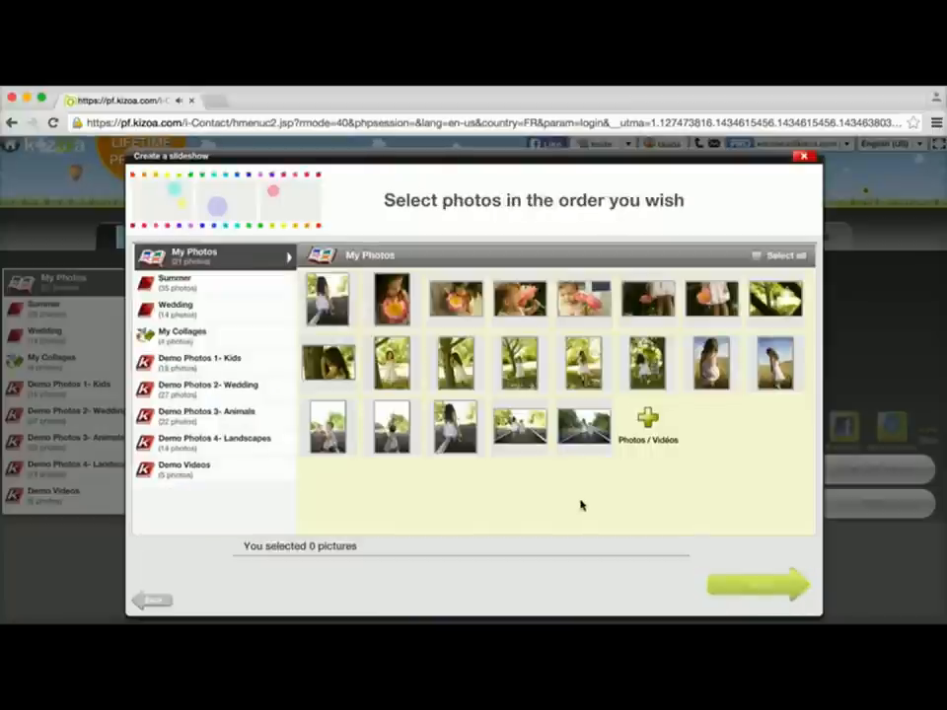
mouse_move(232, 306)
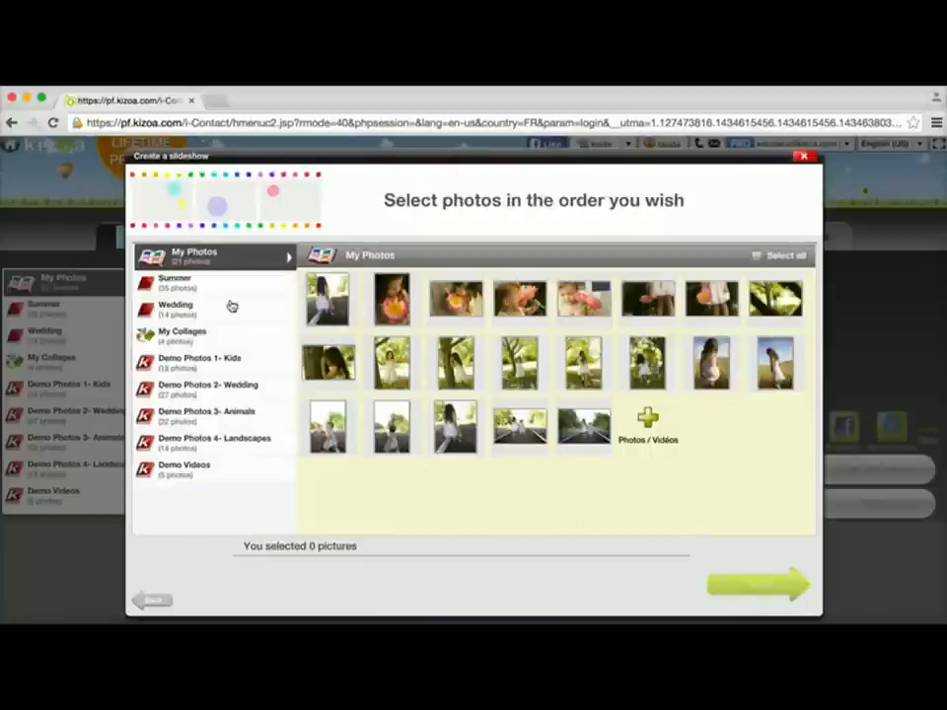
click(174, 283)
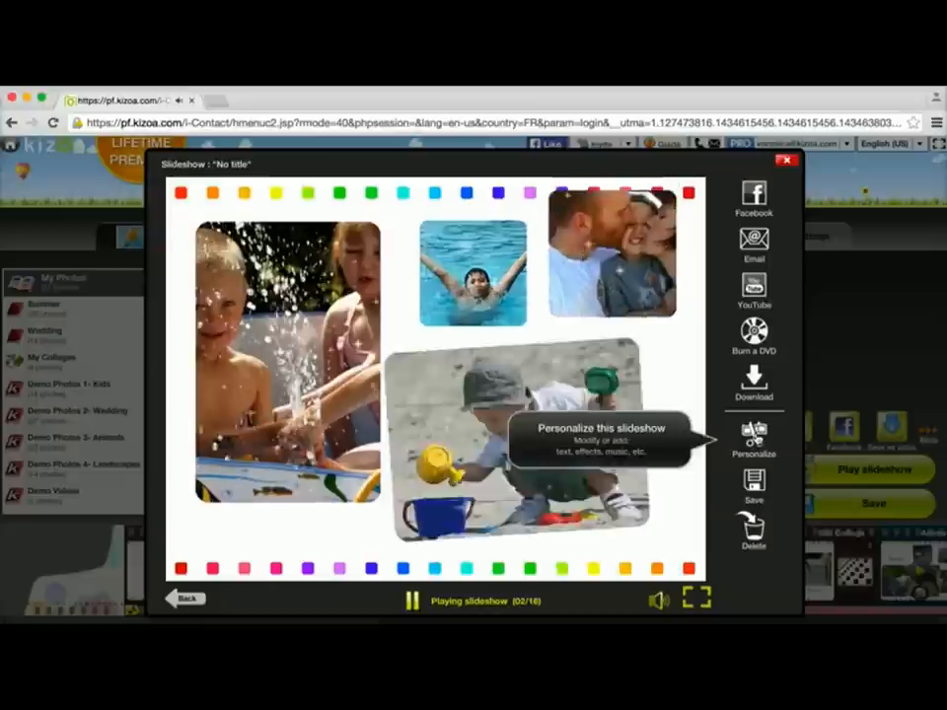
- Leave the slideshow preview and return to the Slideshow Maker timeline editor
click(787, 159)
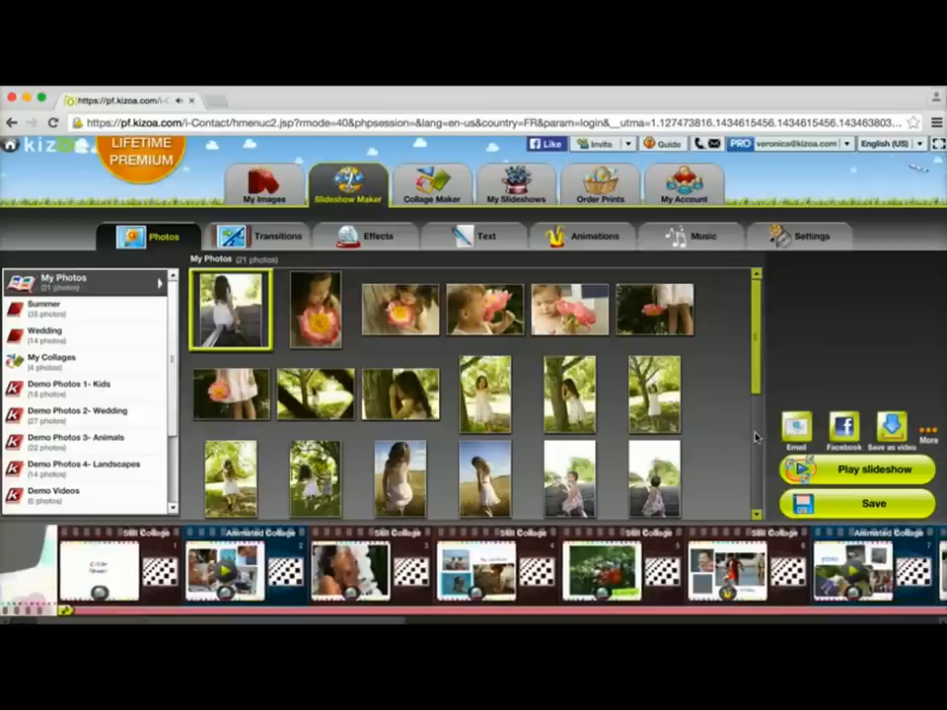
mouse_move(384, 602)
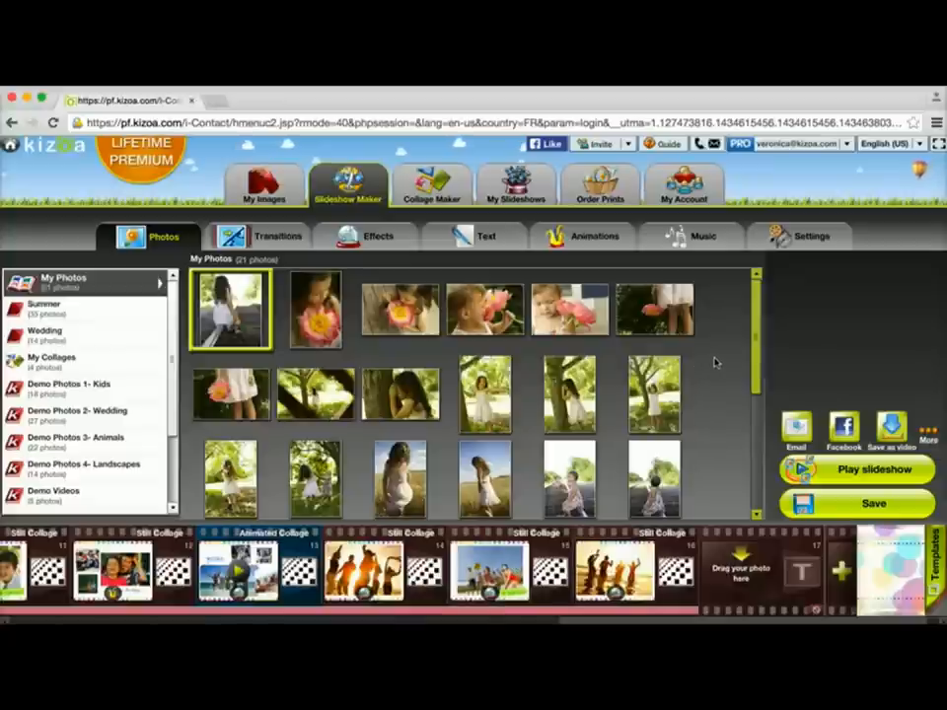
- Append a new slide at the timeline's end using a multi-photo collage layout
click(568, 309)
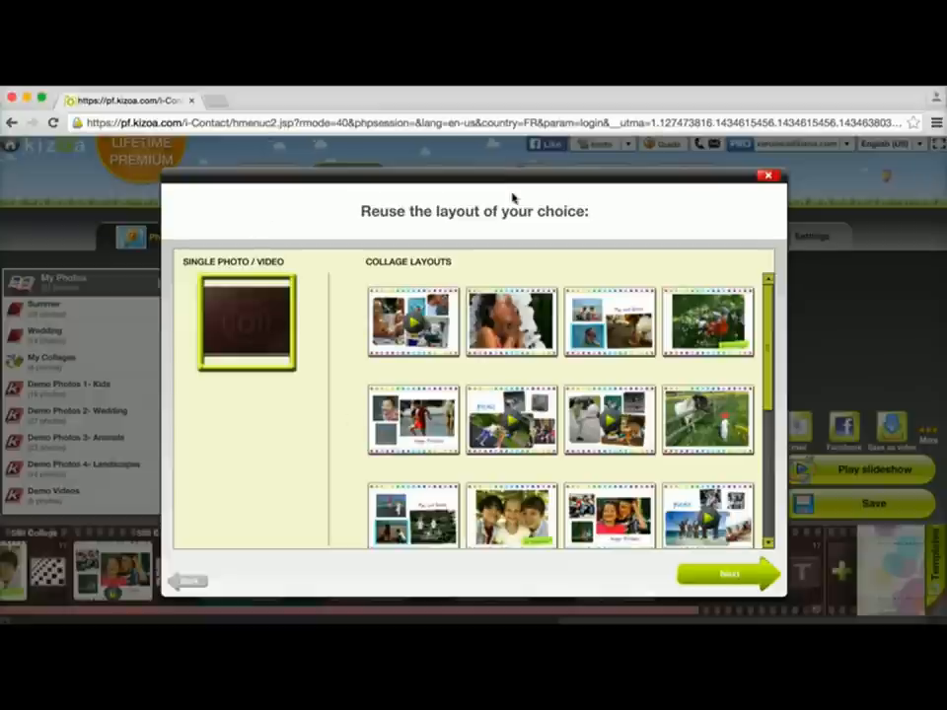
mouse_move(356, 296)
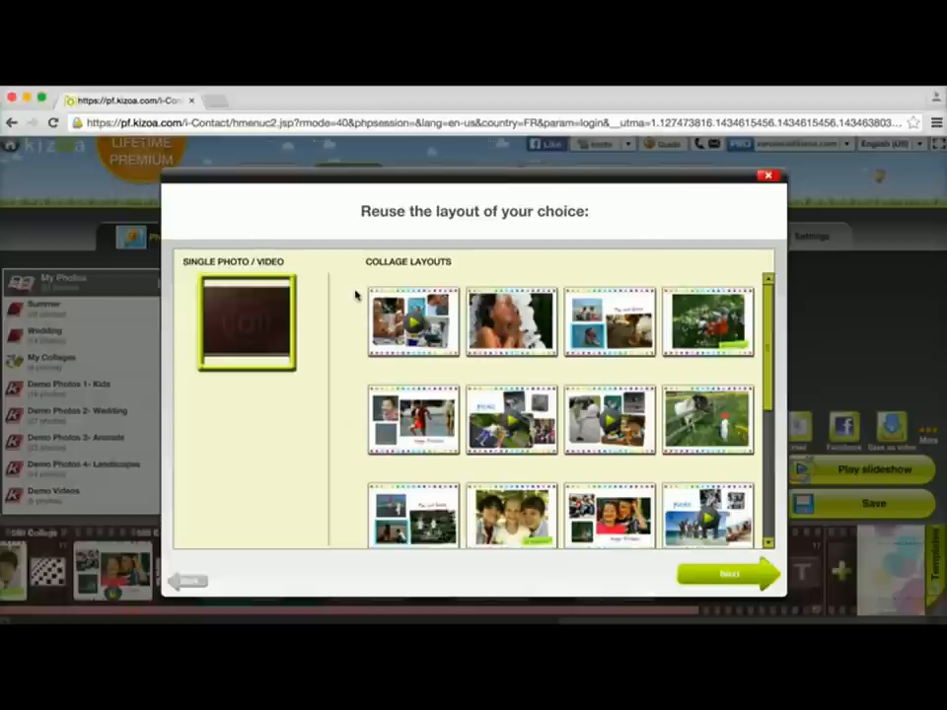
mouse_move(403, 362)
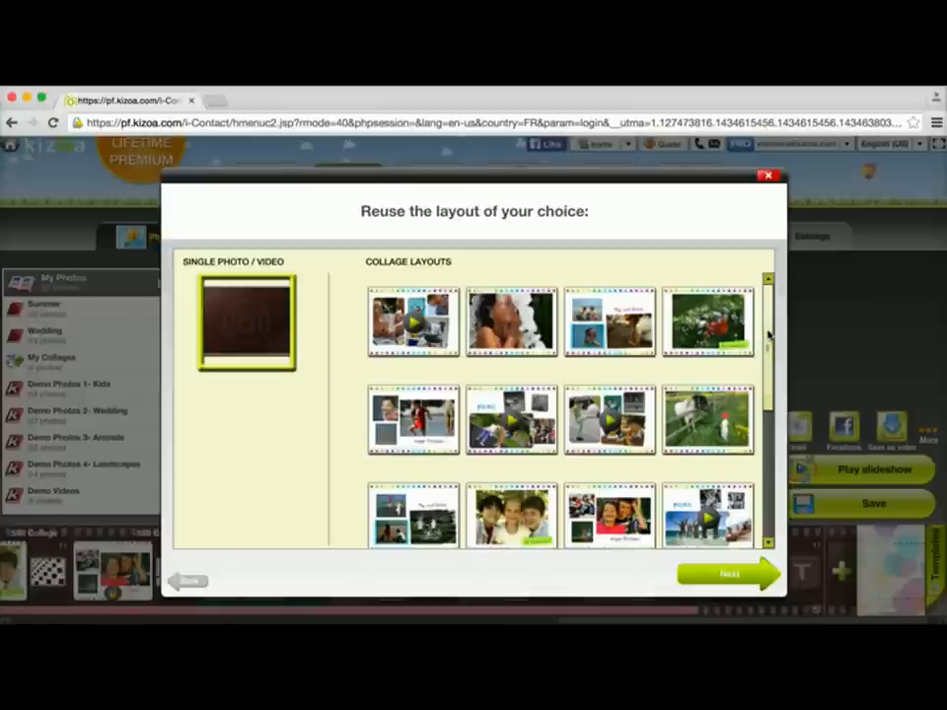
scroll(down, 3)
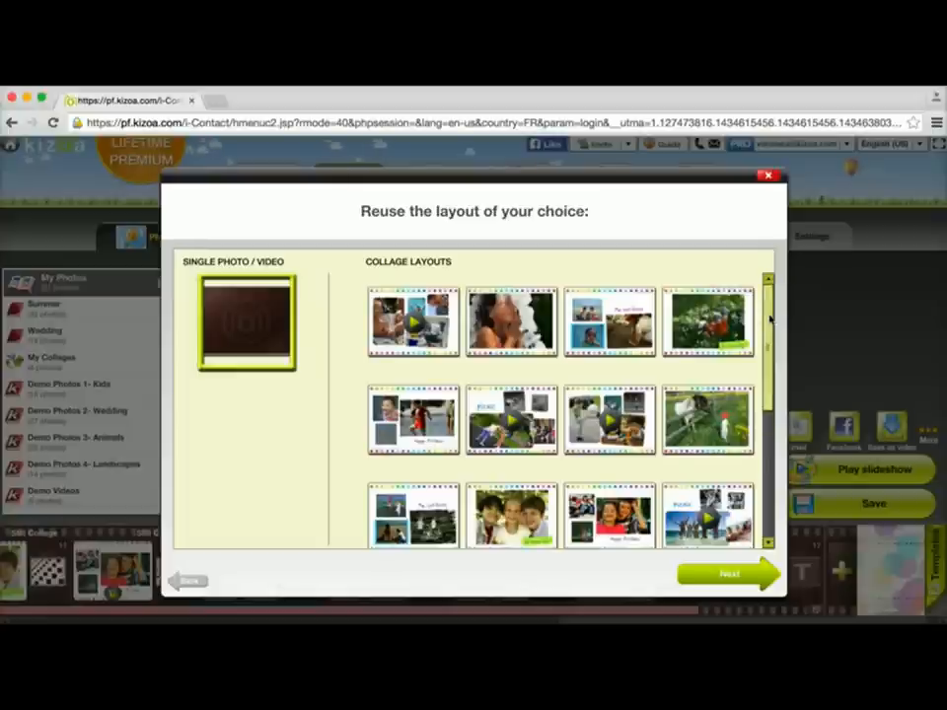
click(609, 419)
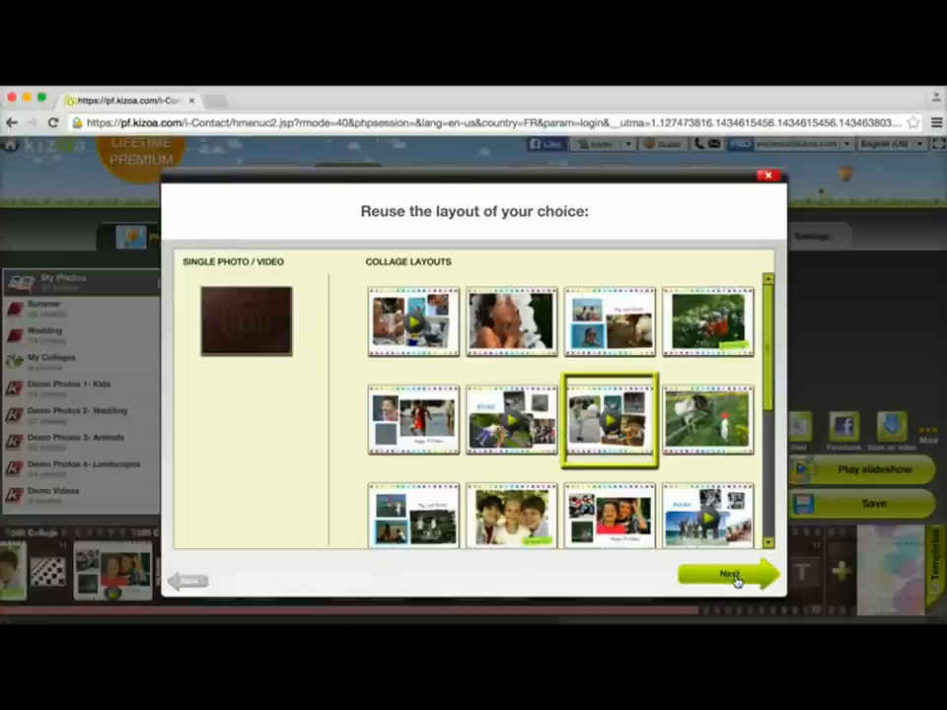
click(727, 574)
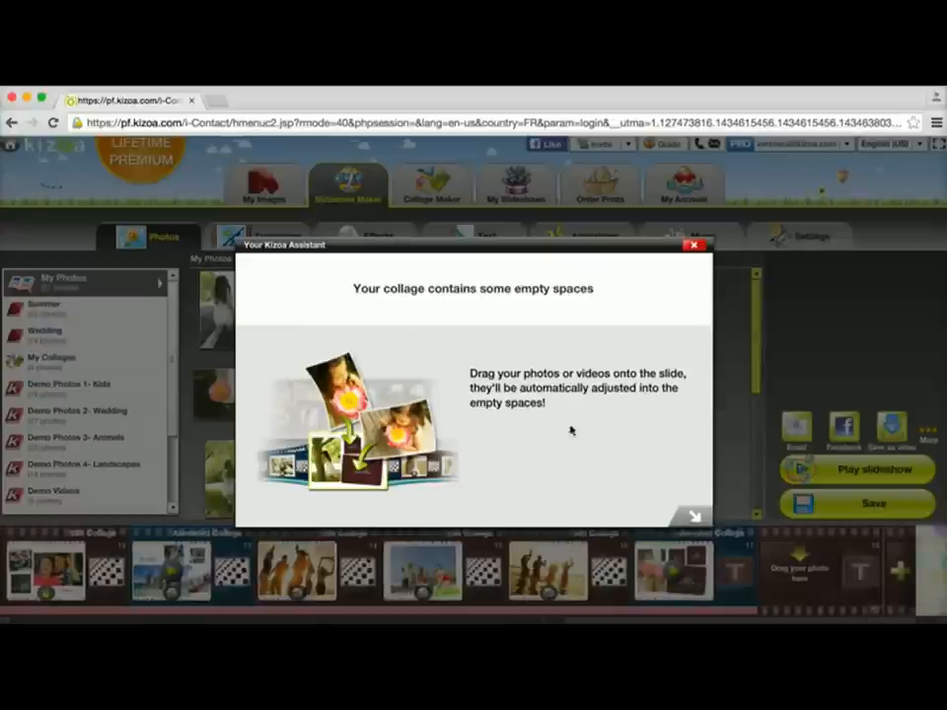
- Dismiss the Kizoa Assistant notice about empty collage spaces
click(693, 245)
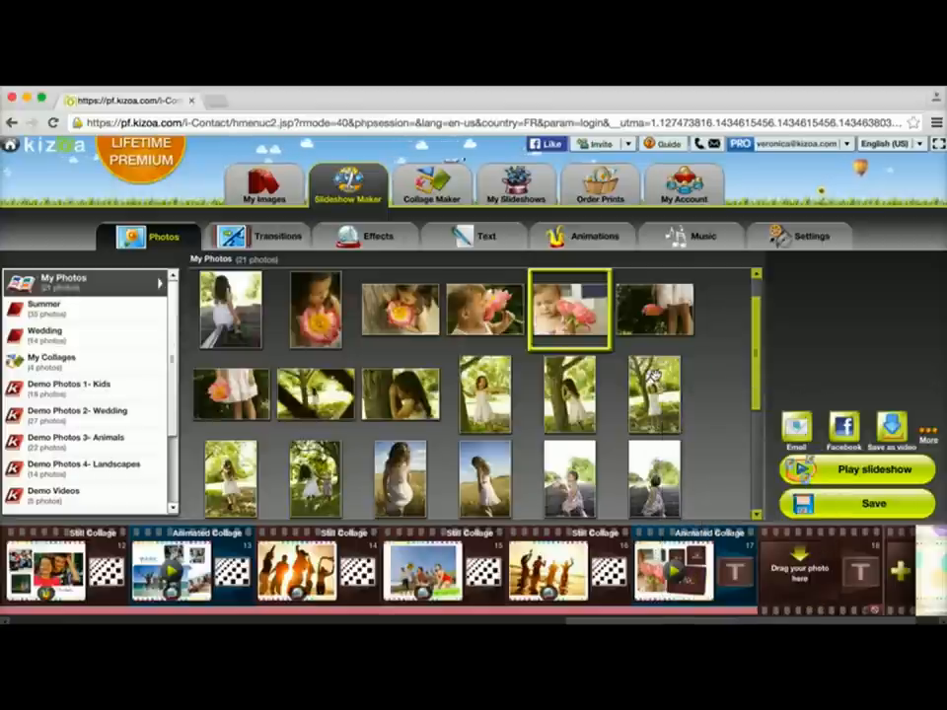
click(656, 395)
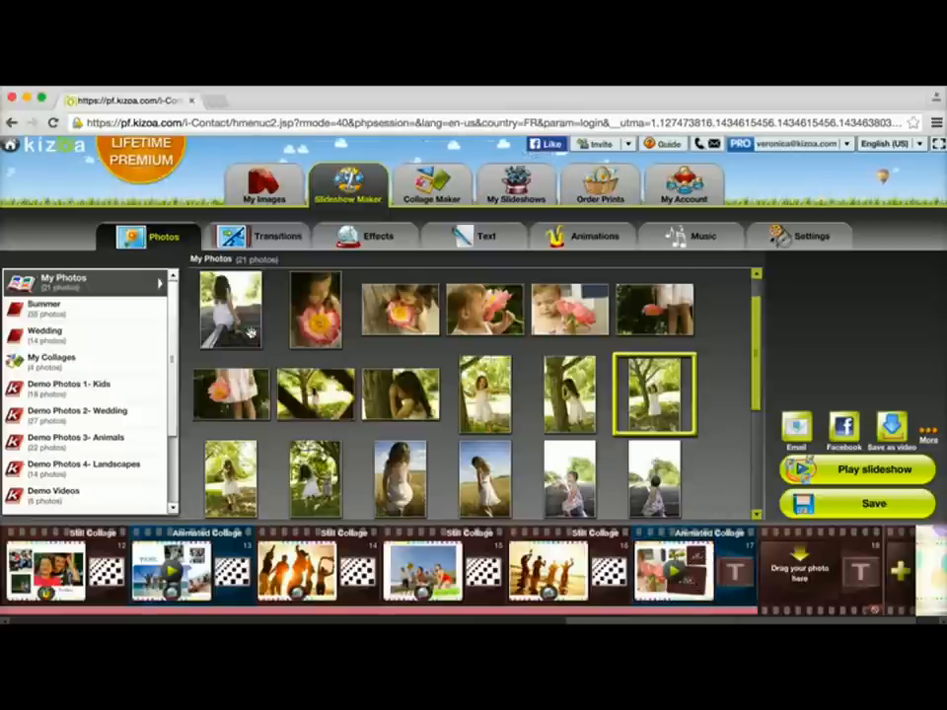
click(229, 309)
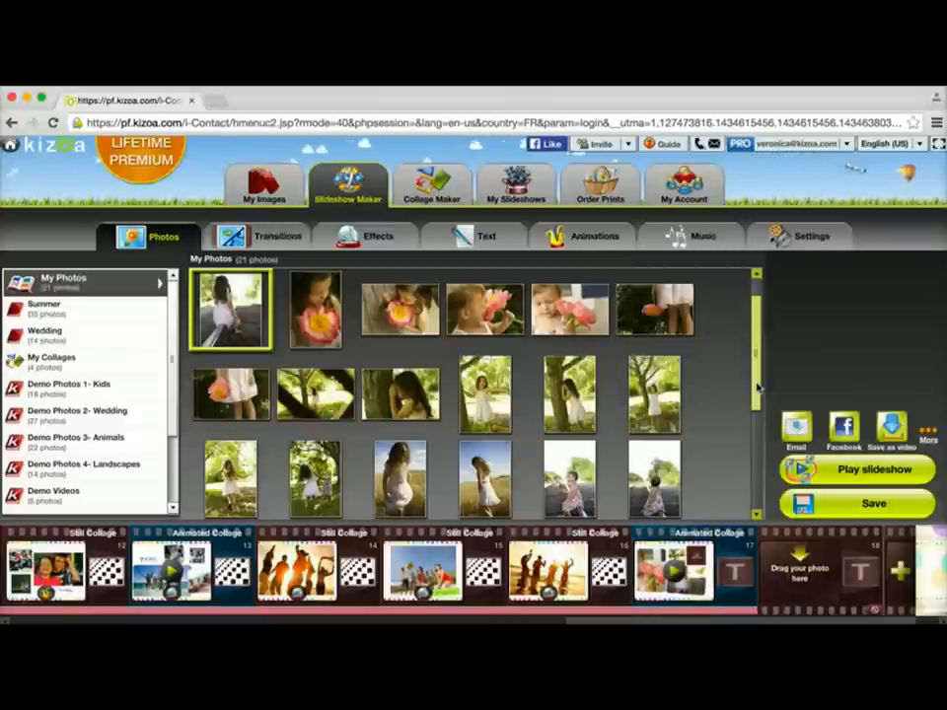
click(398, 308)
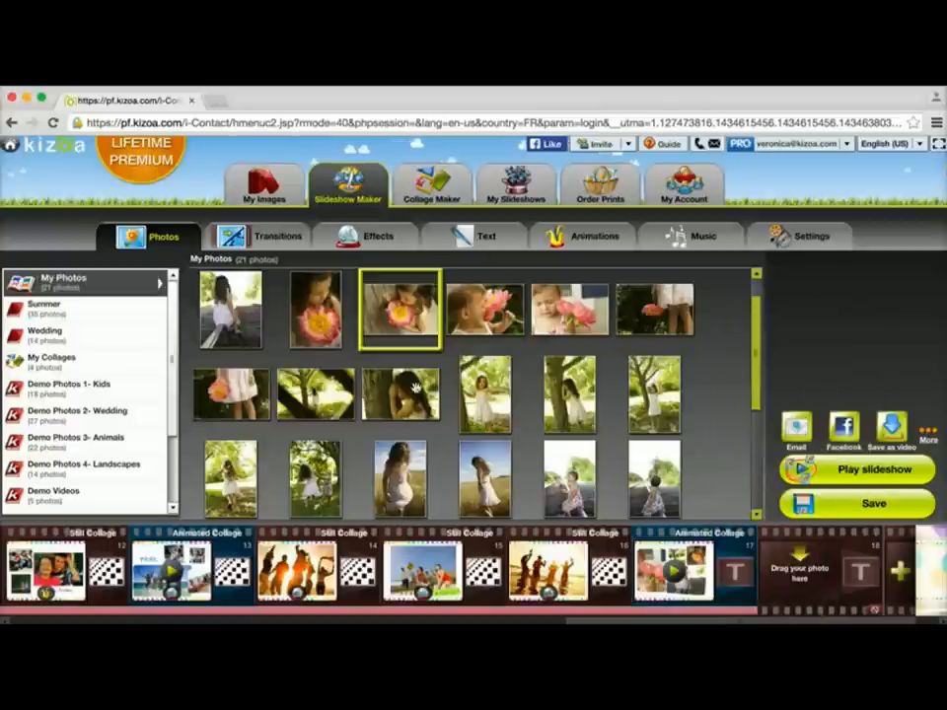
click(400, 394)
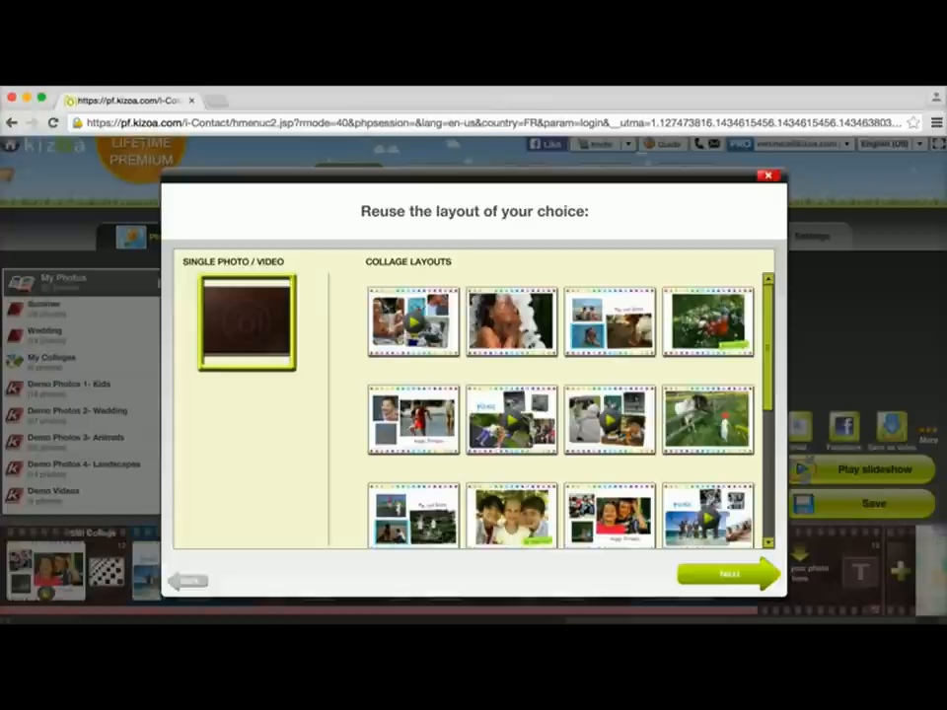
mouse_move(485, 259)
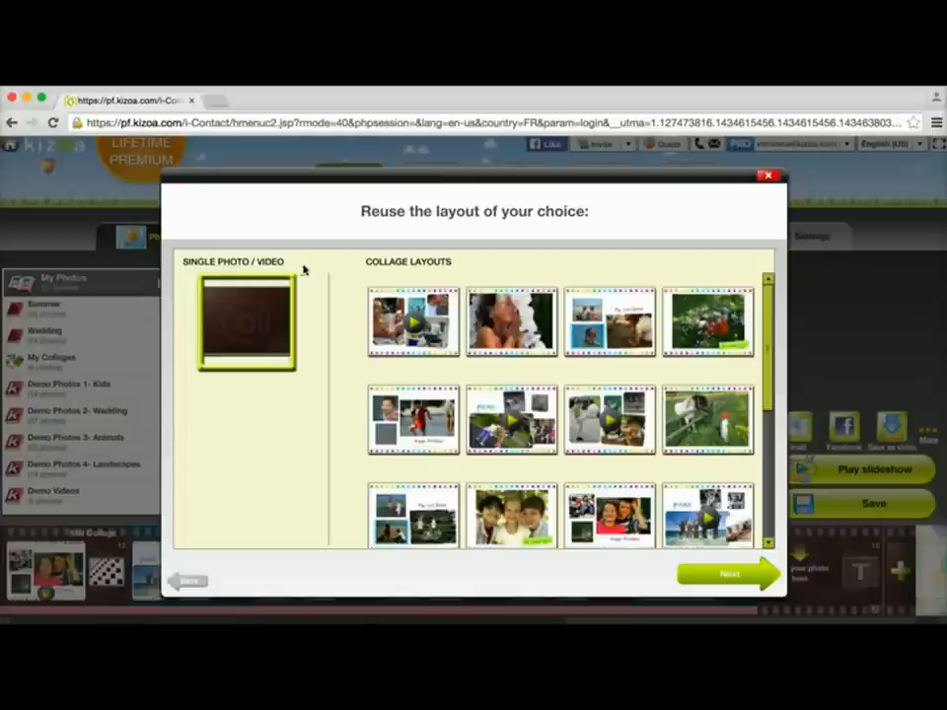
mouse_move(226, 312)
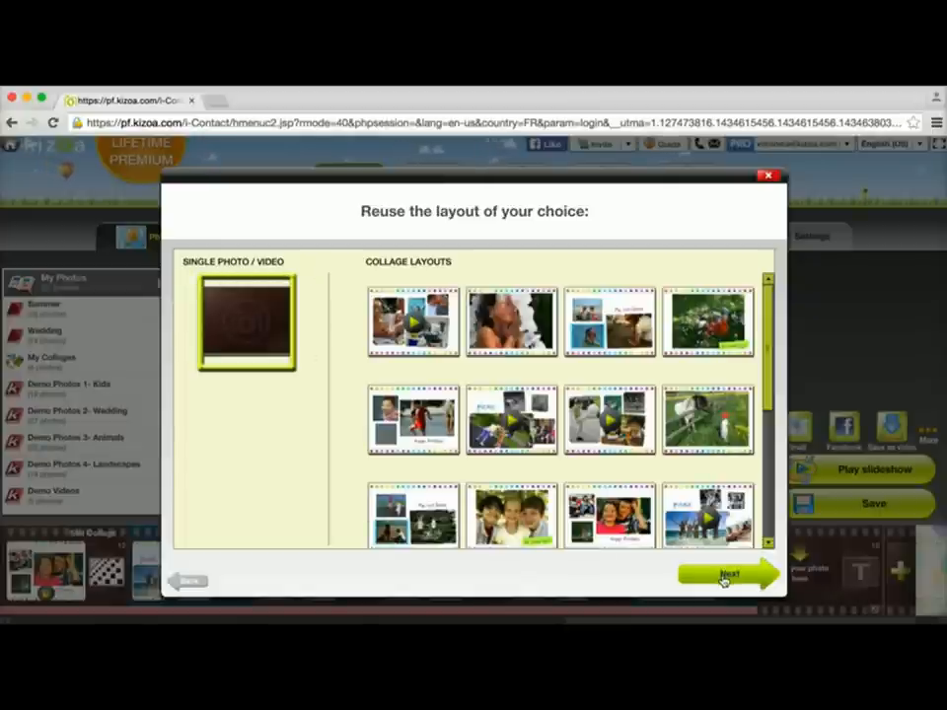
- Confirm the Single Photo/Video layout for the slide after the sunset silhouettes
click(728, 574)
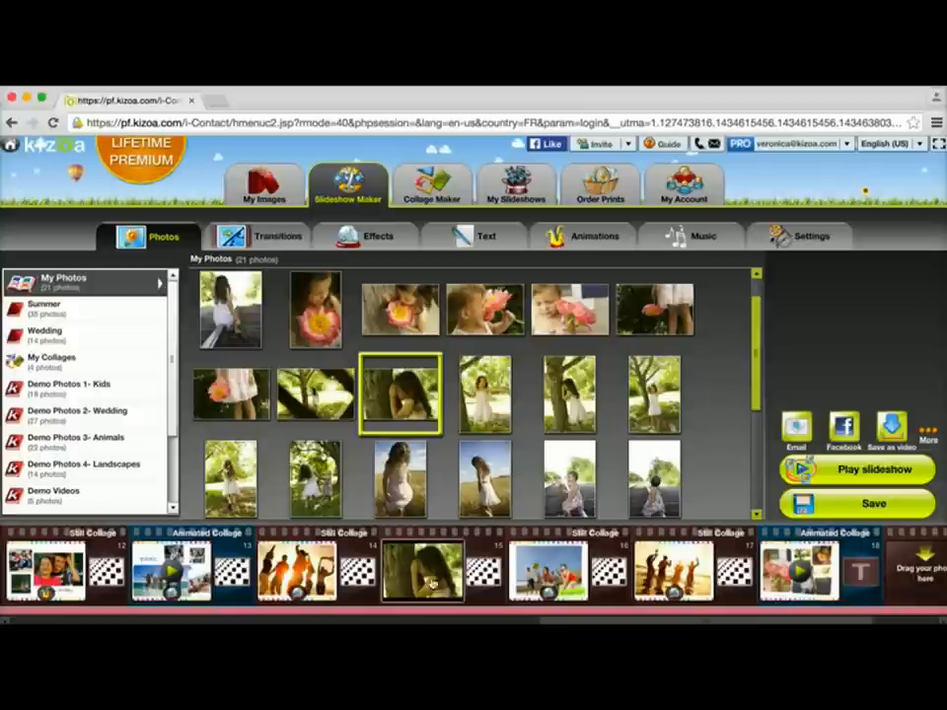